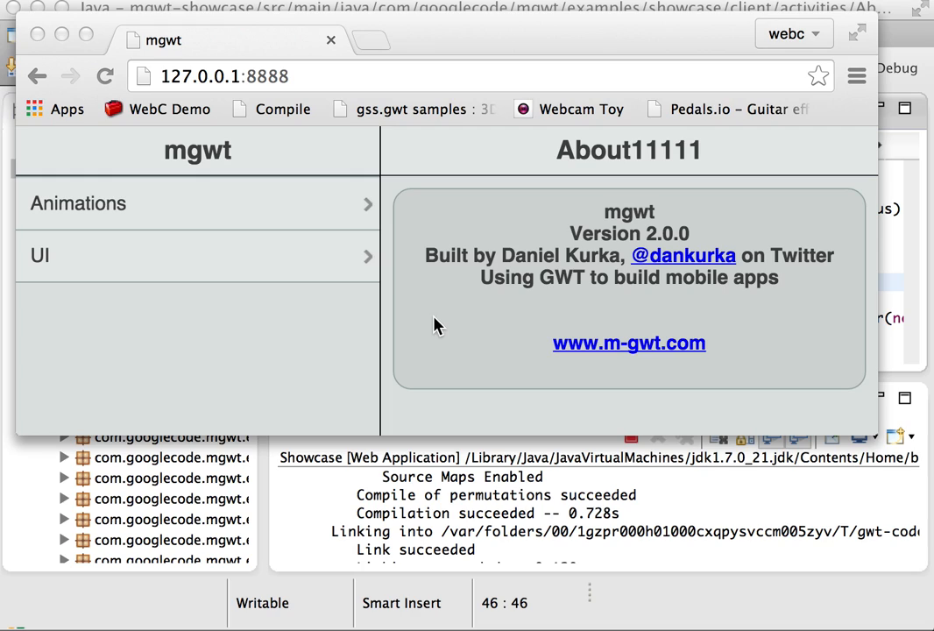
mouse_move(354, 518)
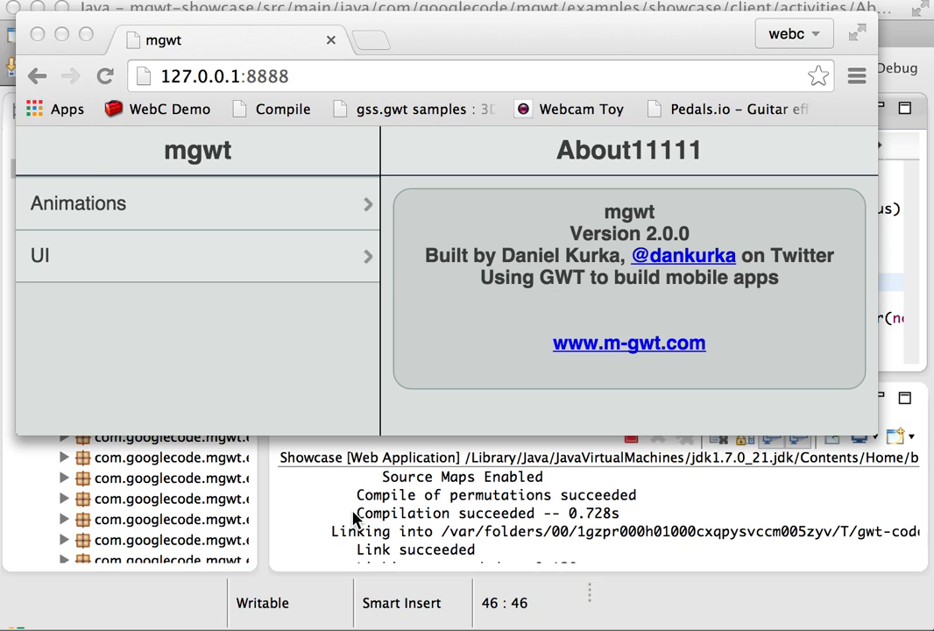
mouse_move(480, 42)
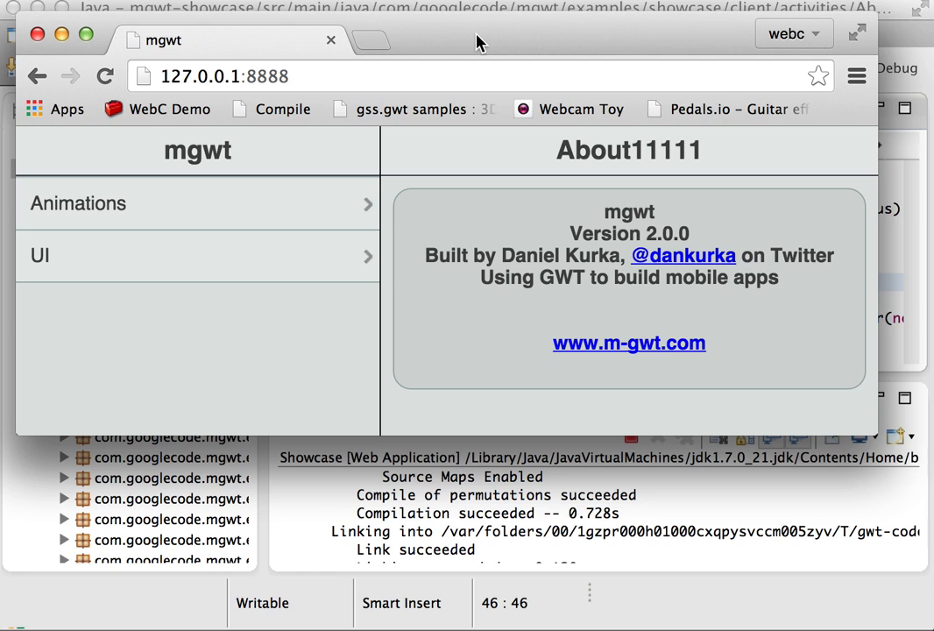
Trigger a Super Dev Mode recompile; the console reports it skipped since no files changed.
left_click(105, 77)
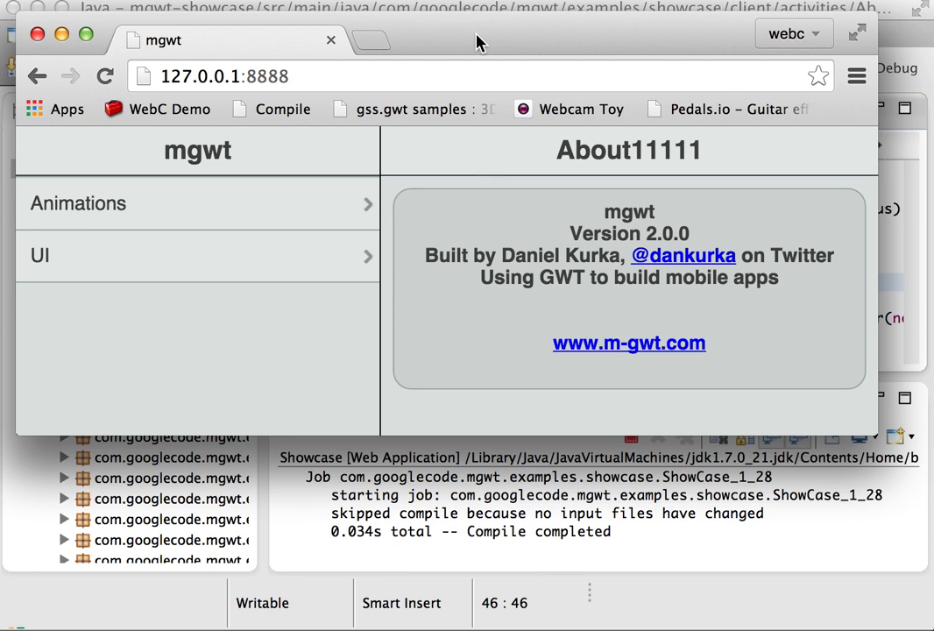
mouse_move(382, 543)
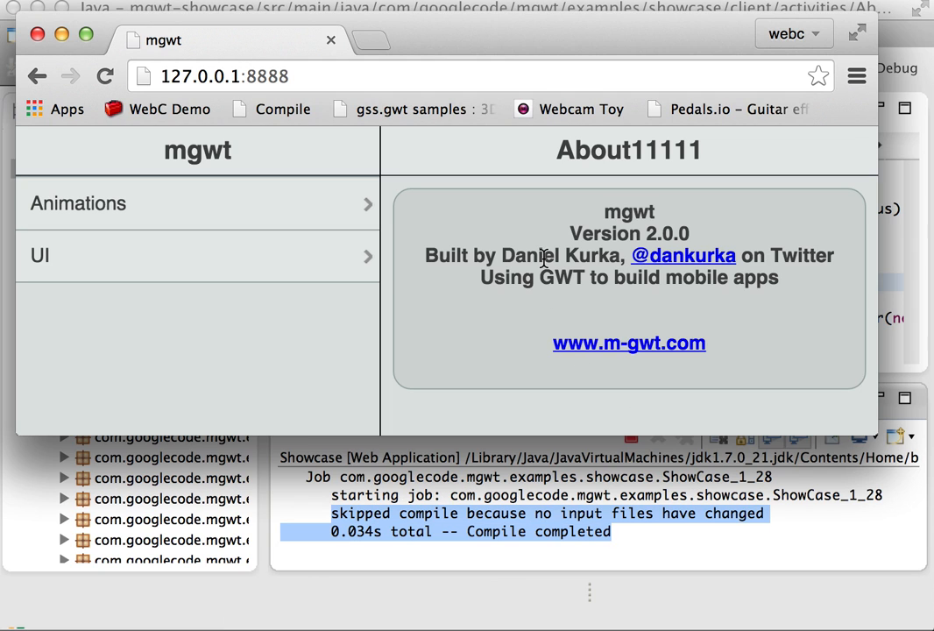
mouse_move(454, 161)
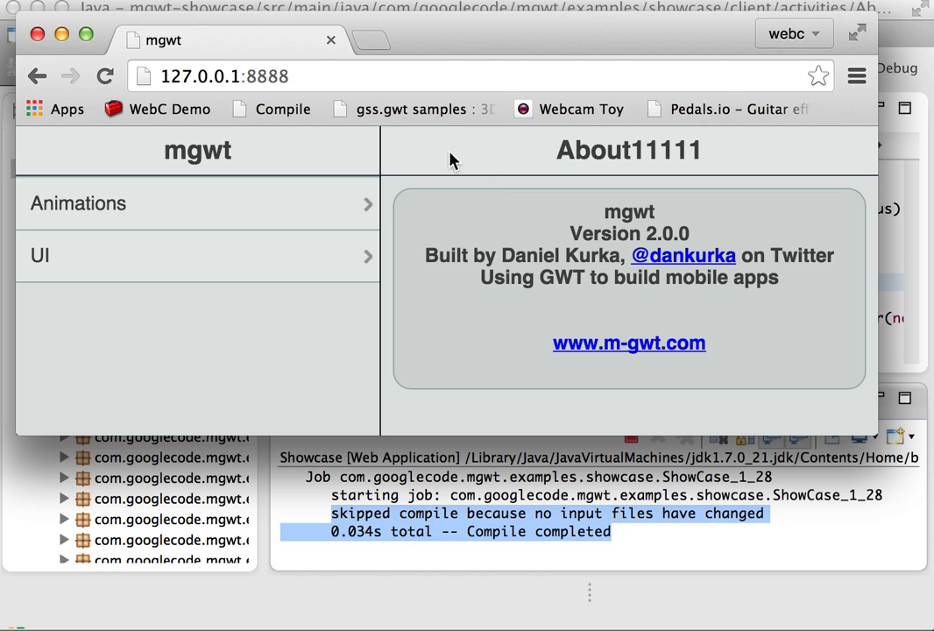
mouse_move(522, 494)
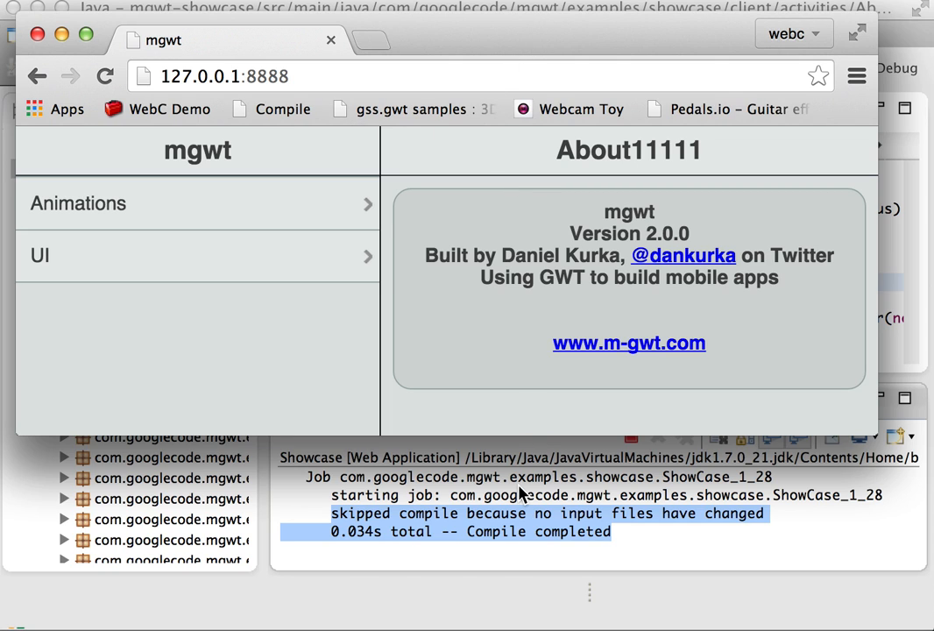
Reload the showcase page so the recompiled header reads 'About'.
double_click(622, 151)
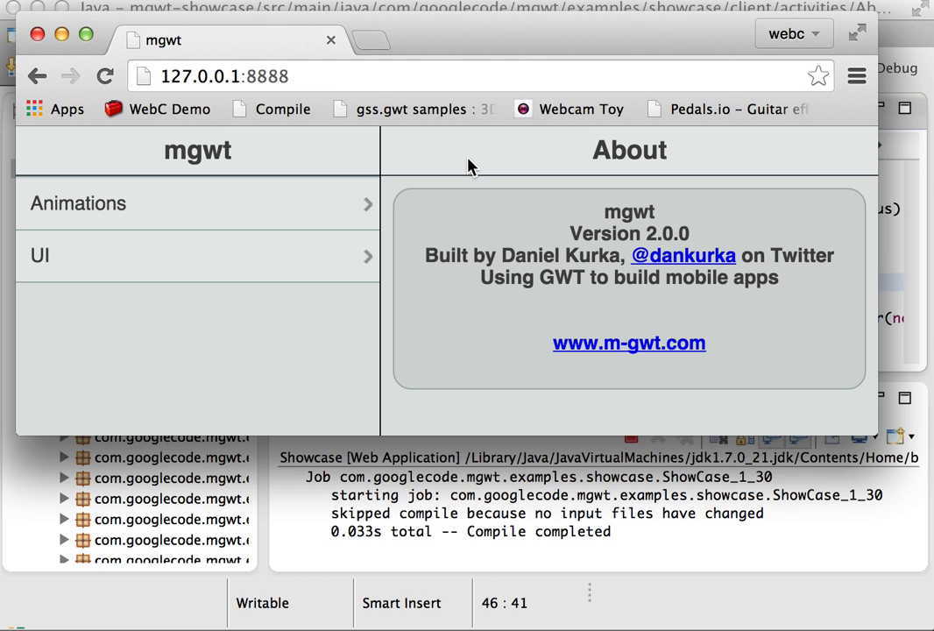
mouse_move(146, 70)
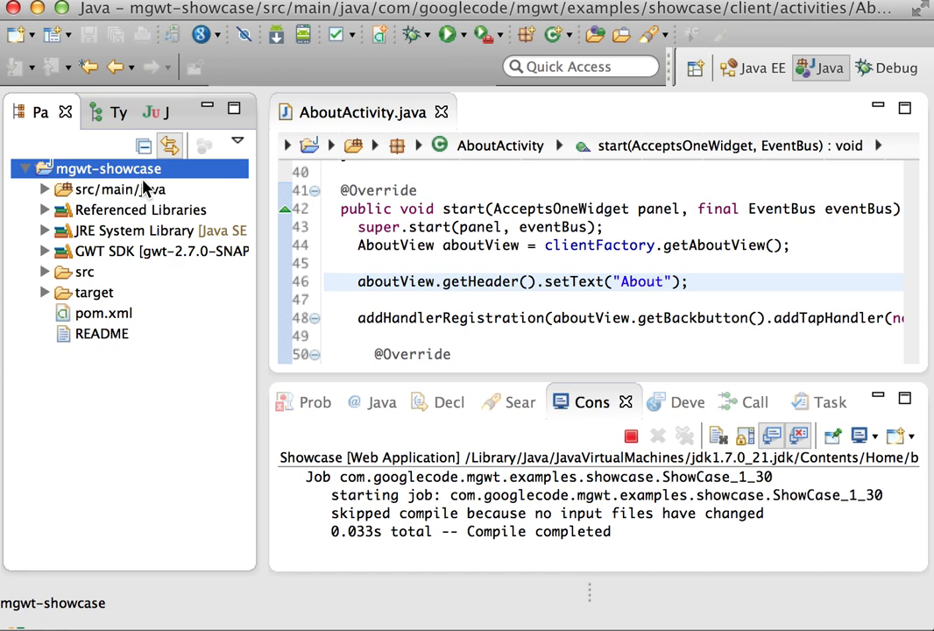
mouse_move(131, 179)
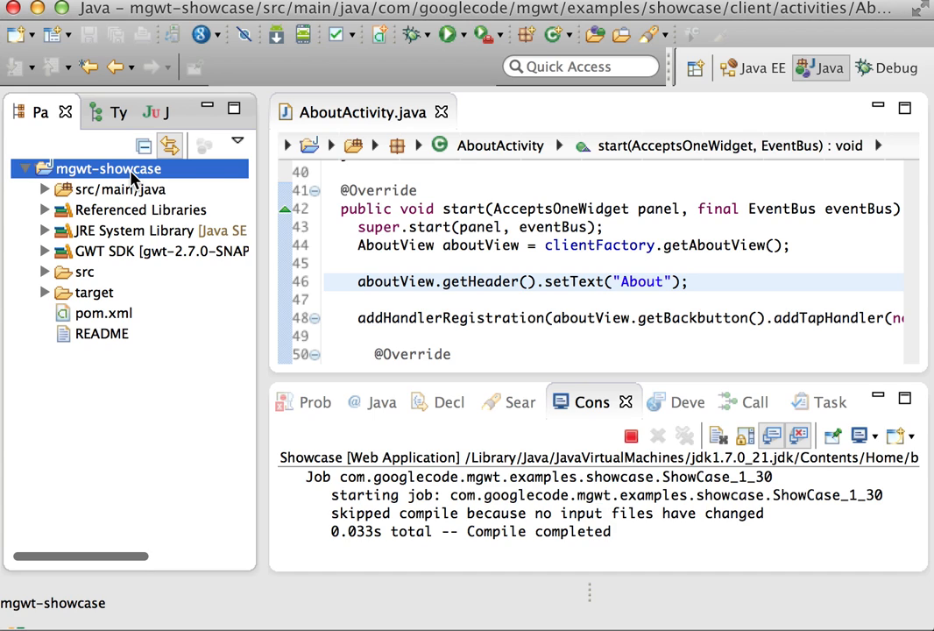
Bring up the context menu on the mgwt-showcase project to reach its run options.
right_click(108, 169)
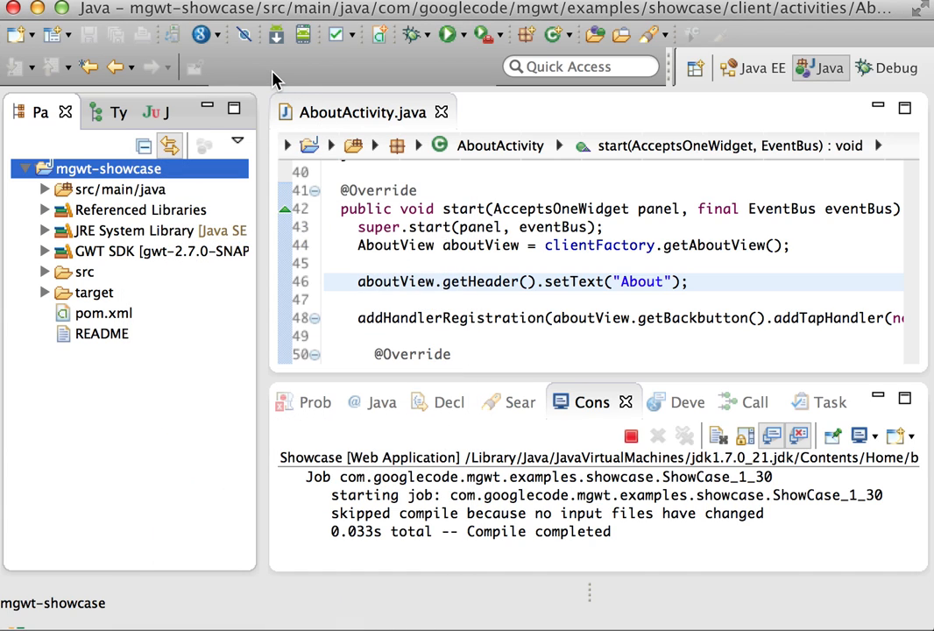
mouse_move(473, 51)
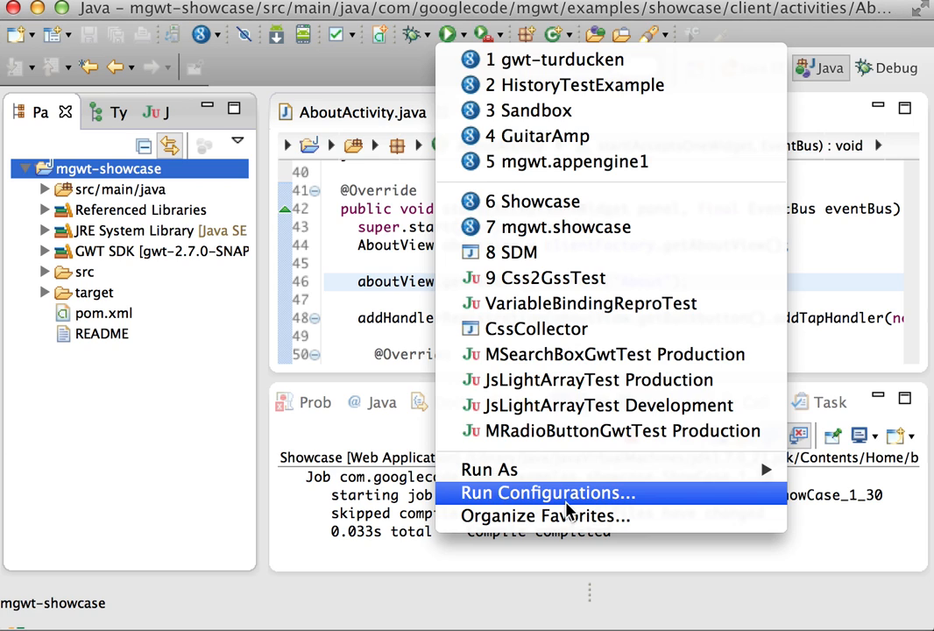
Show the Showcase Web Application's program arguments, including the -superDevMode flag.
left_click(547, 492)
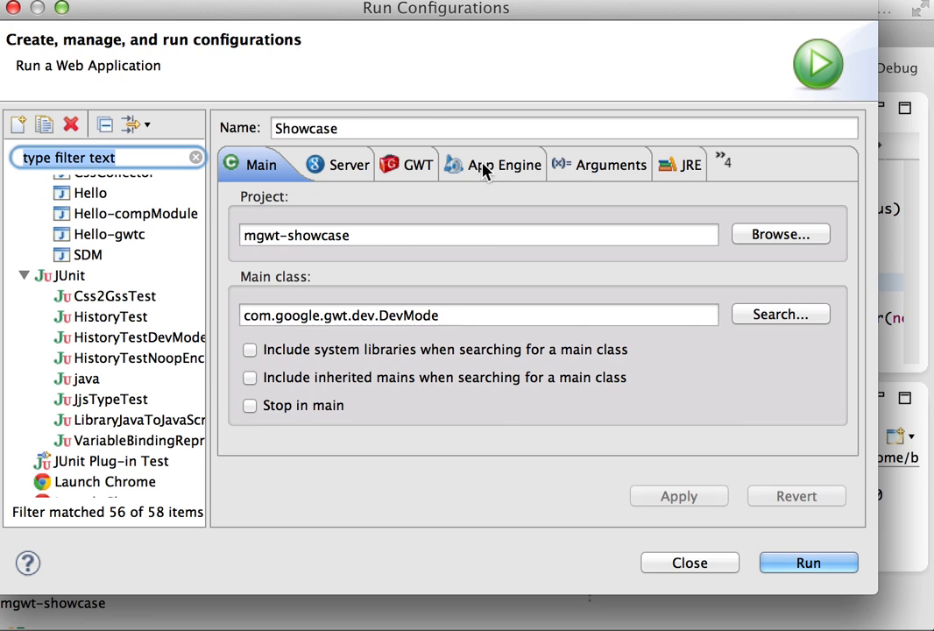
left_click(599, 164)
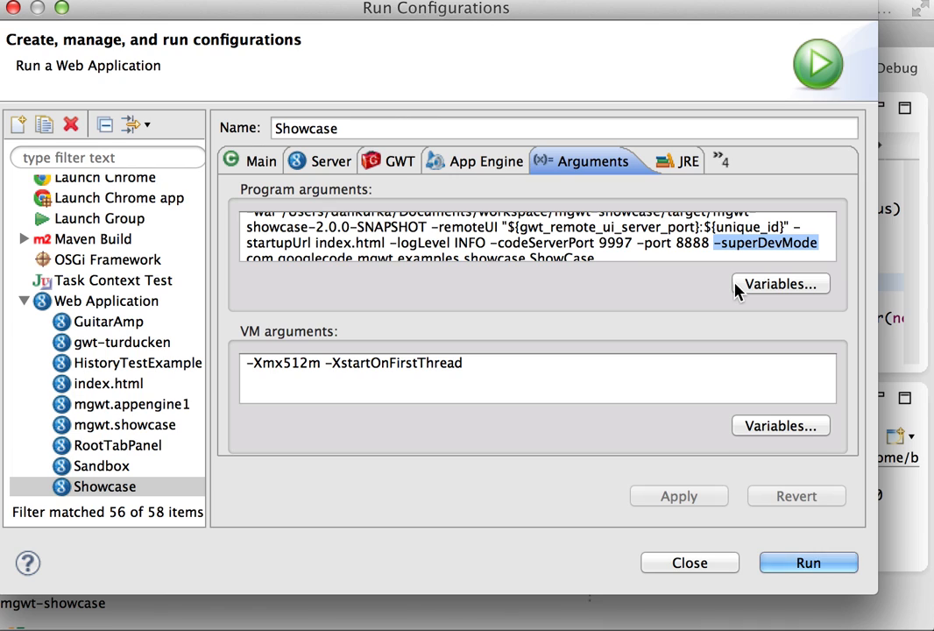
mouse_move(690, 562)
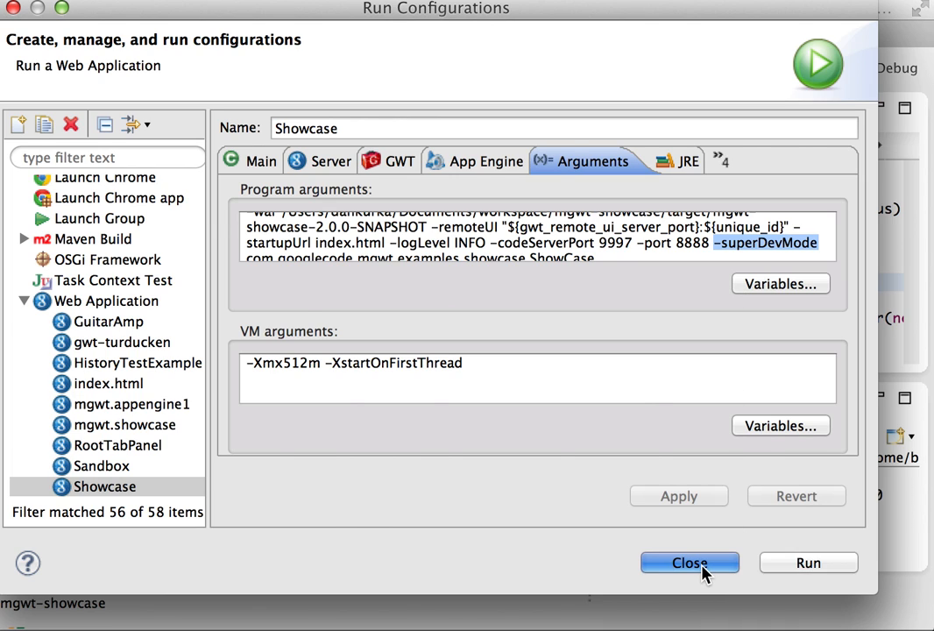
Close Run Configurations and return to the header text line in AboutActivity.java.
left_click(690, 562)
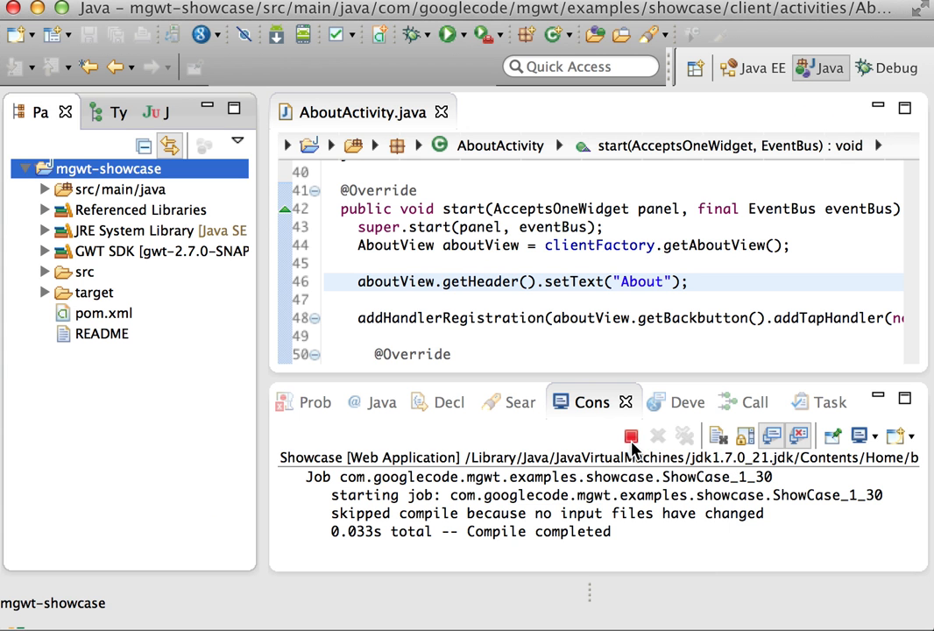
mouse_move(631, 435)
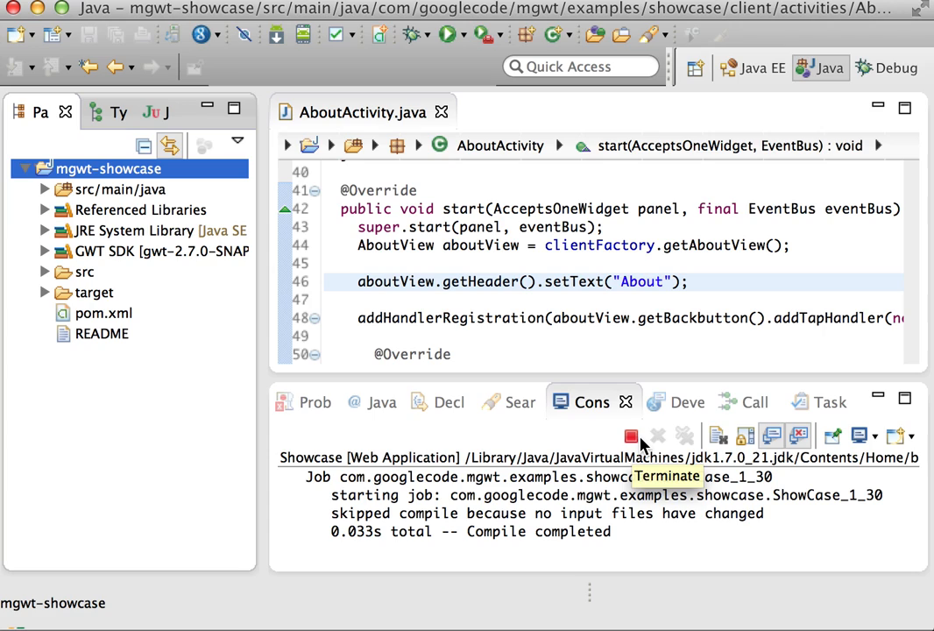
mouse_move(879, 482)
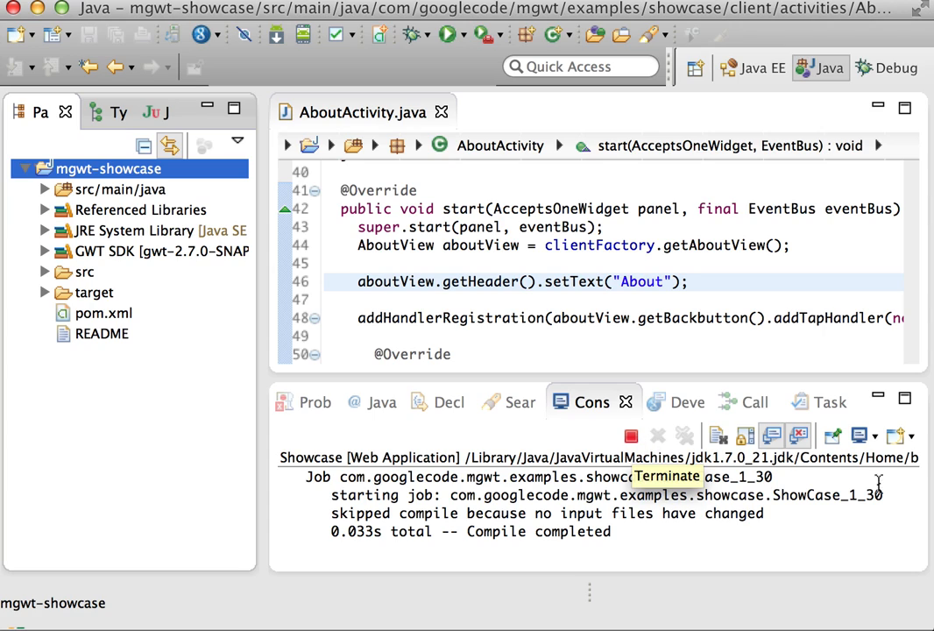
mouse_move(594, 287)
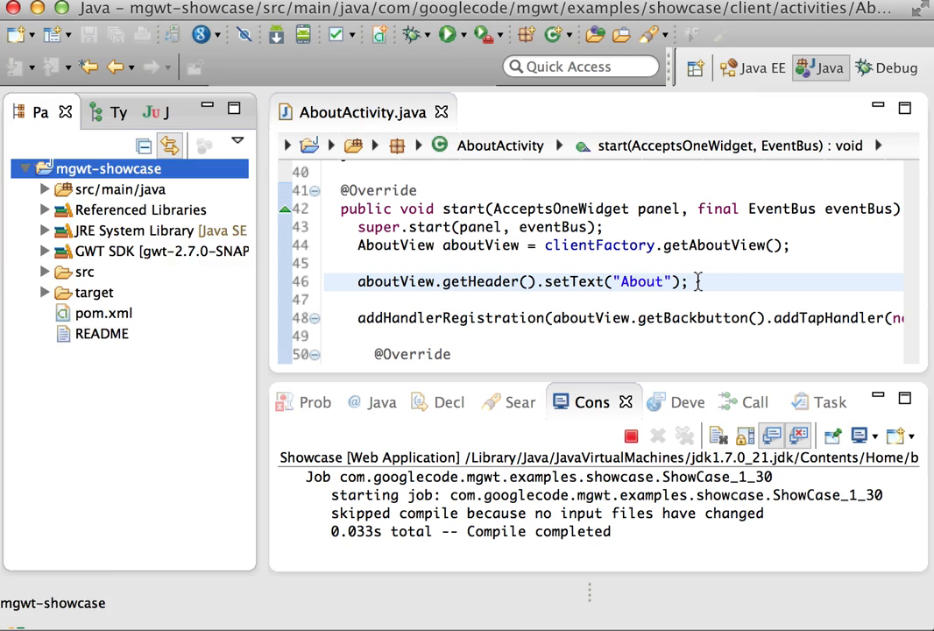
left_click(45, 189)
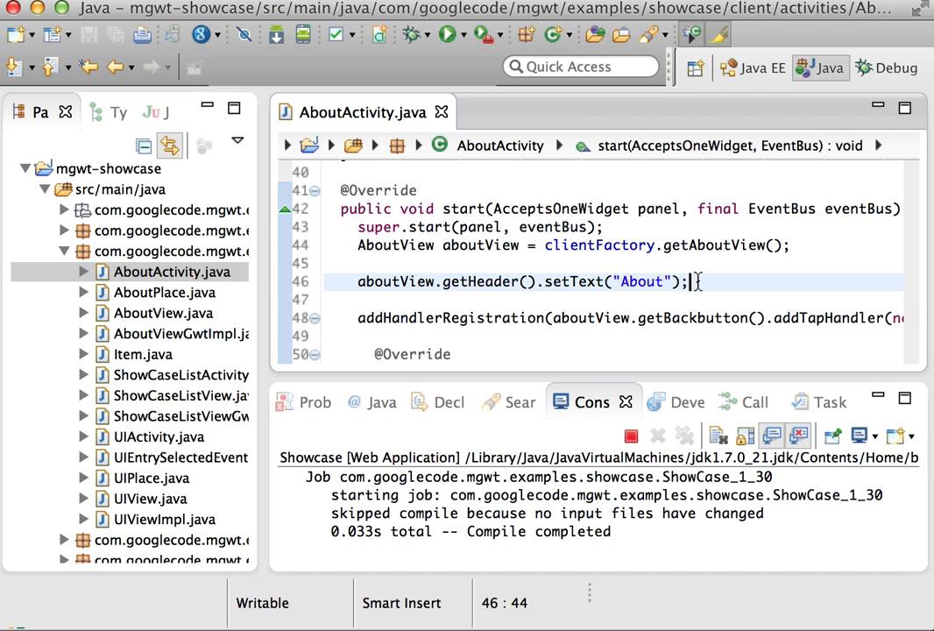
mouse_move(546, 251)
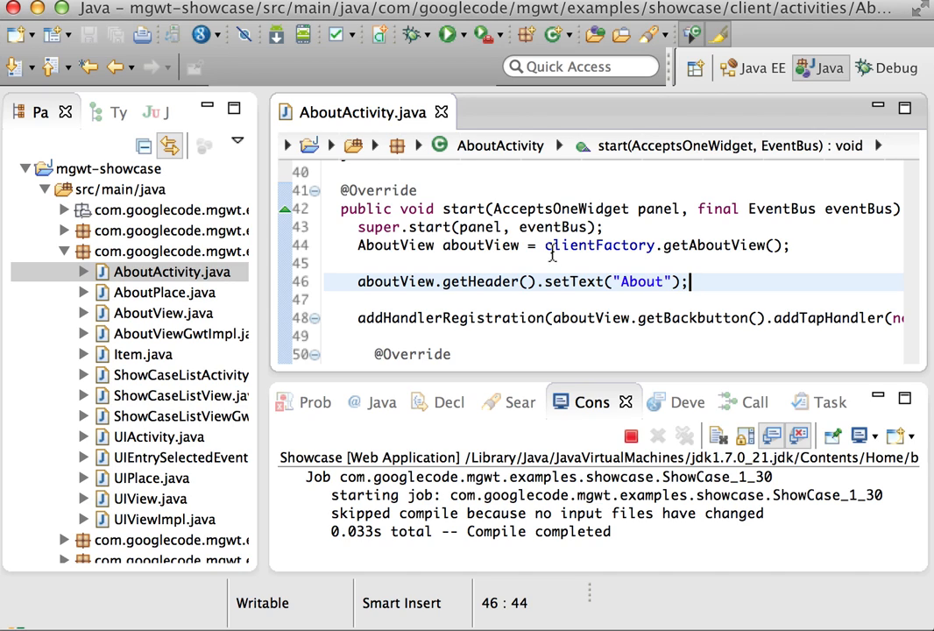
mouse_move(731, 280)
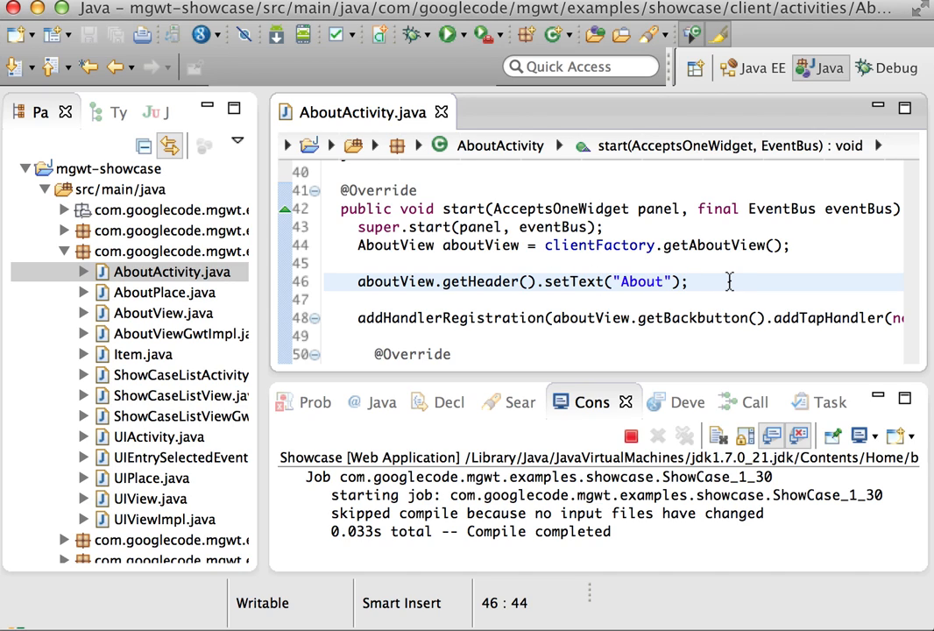
mouse_move(746, 77)
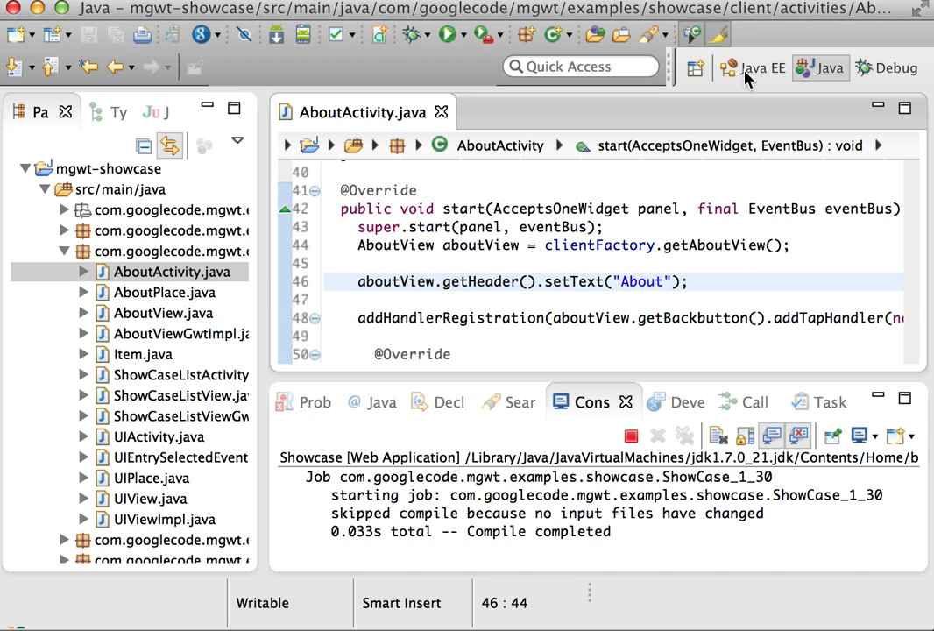